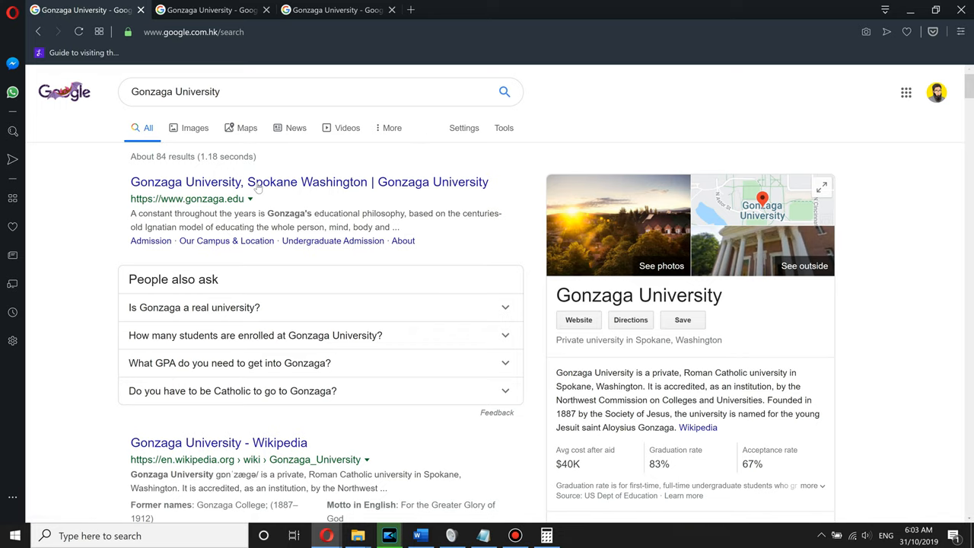
Open gonzaga.edu in a new tab and search Gonzaga University tuition, showing 39,730 USD.
{"action": "left_click", "coordinate": [305, 91]}
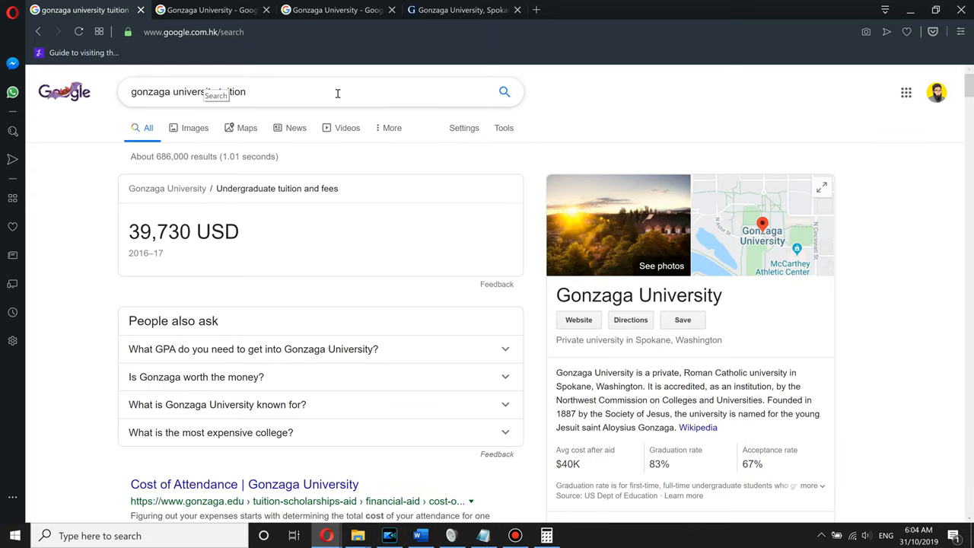
{"action": "left_click", "coordinate": [320, 91]}
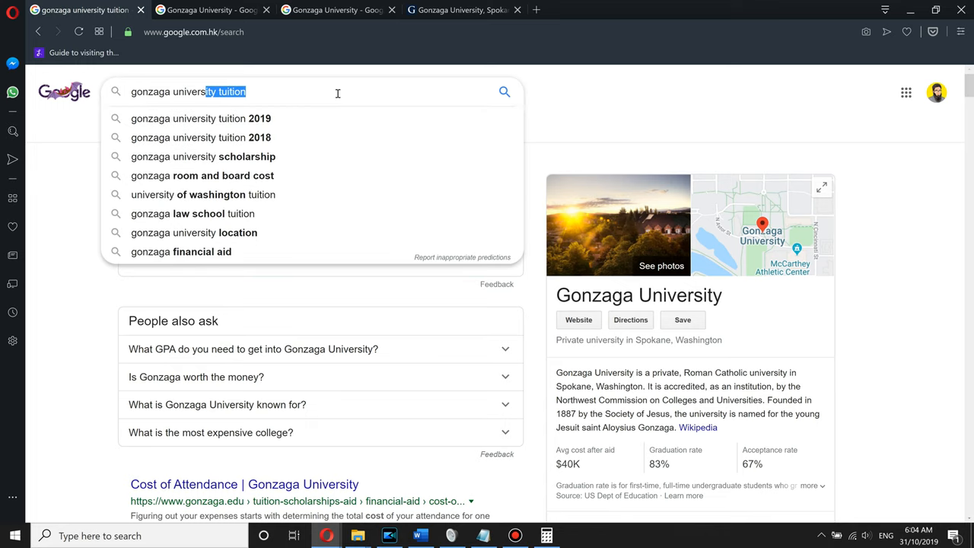
{"action": "mouse_move", "coordinate": [335, 91]}
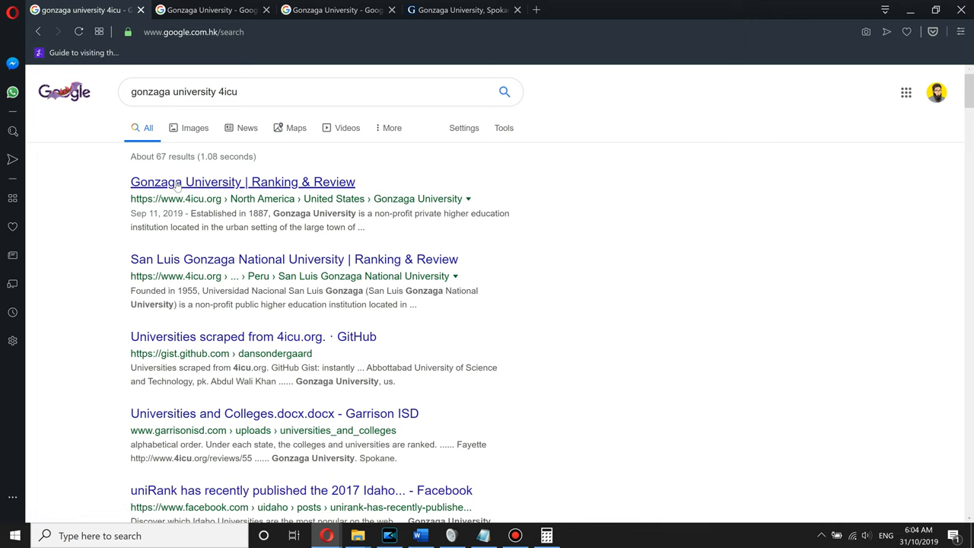
Open Gonzaga's uniRank page (country 314, world 994), then view the Google News results.
{"action": "left_click", "coordinate": [243, 182]}
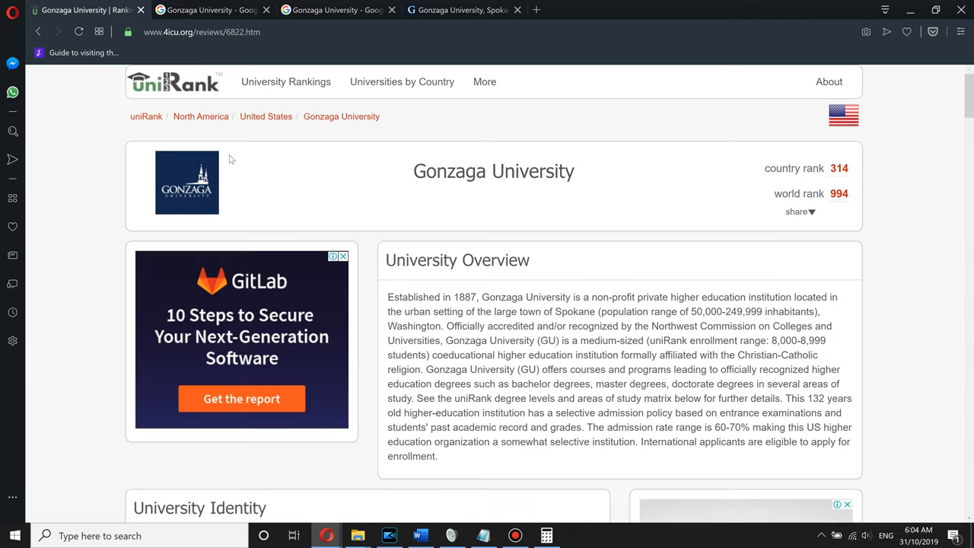
{"action": "mouse_move", "coordinate": [234, 148]}
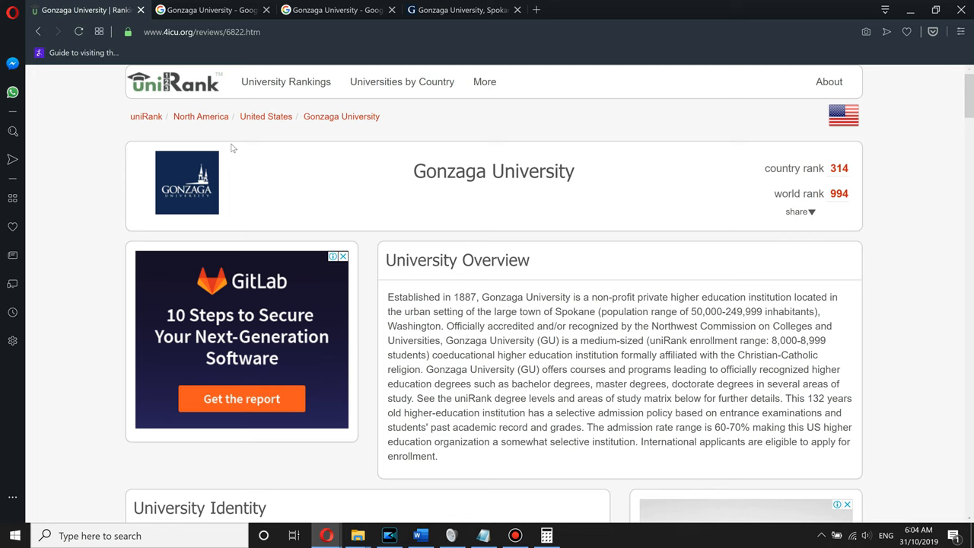
{"action": "left_click", "coordinate": [247, 10]}
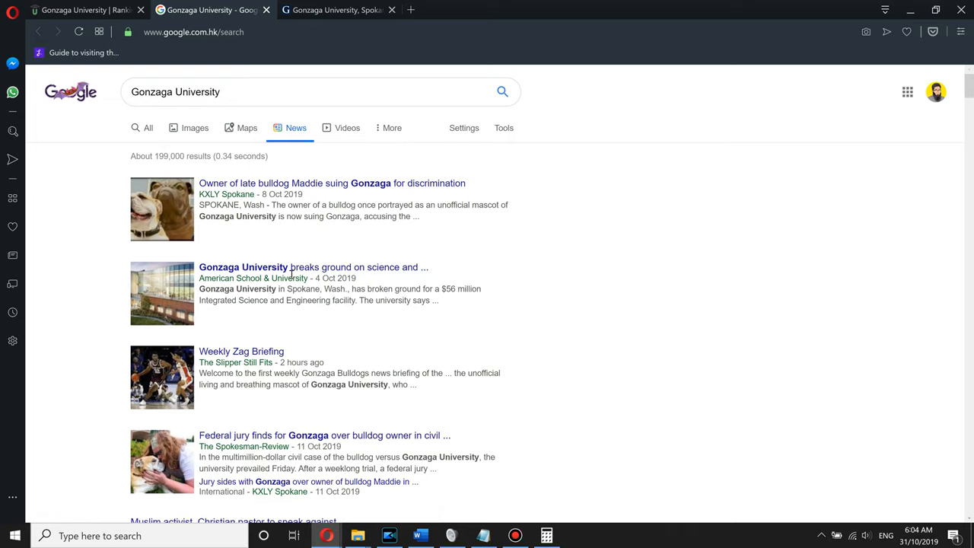
{"action": "mouse_move", "coordinate": [313, 268]}
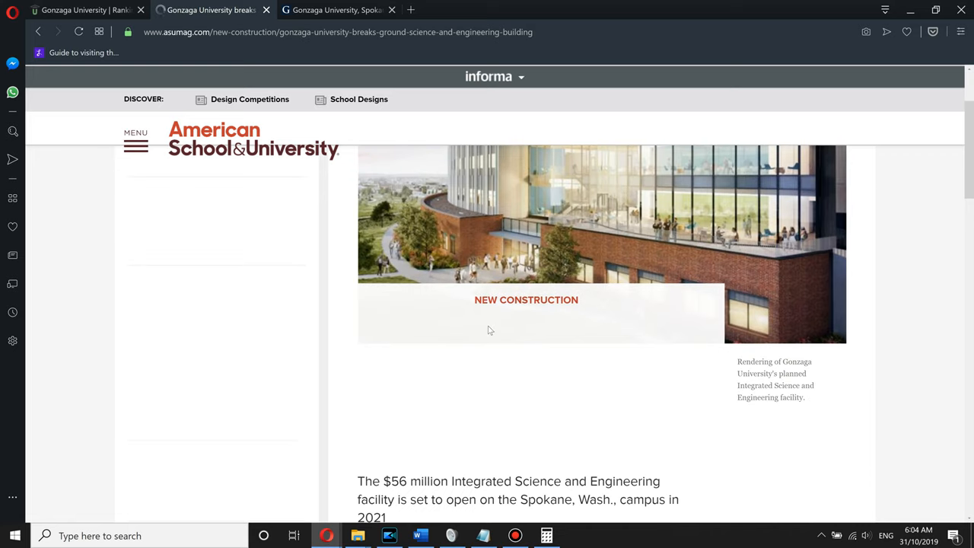
Scroll through the asumag.com article on the $56 million building and Gonzaga's homepage.
{"action": "scroll", "scroll_direction": "down", "scroll_amount": 3}
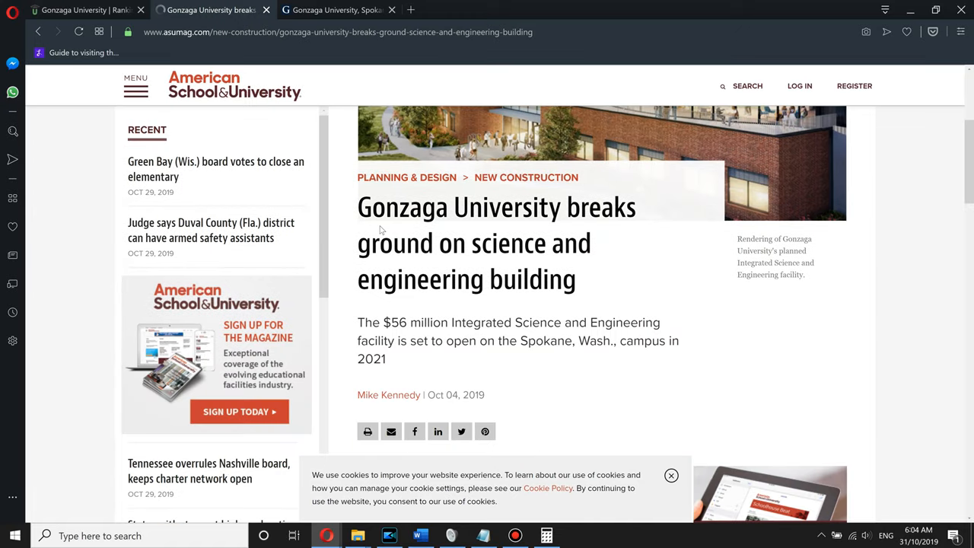
{"action": "mouse_move", "coordinate": [416, 337]}
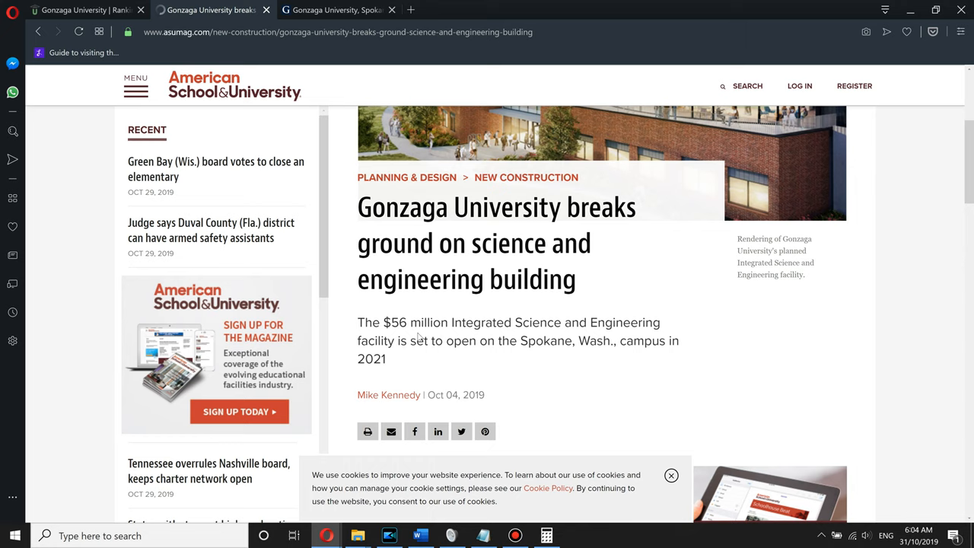
{"action": "mouse_move", "coordinate": [427, 332]}
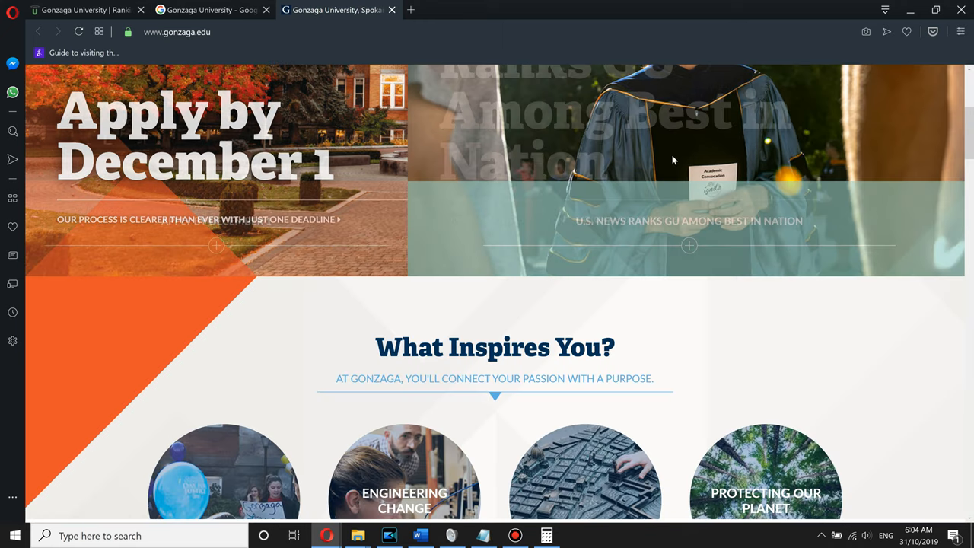
{"action": "scroll", "scroll_direction": "down", "scroll_amount": 3}
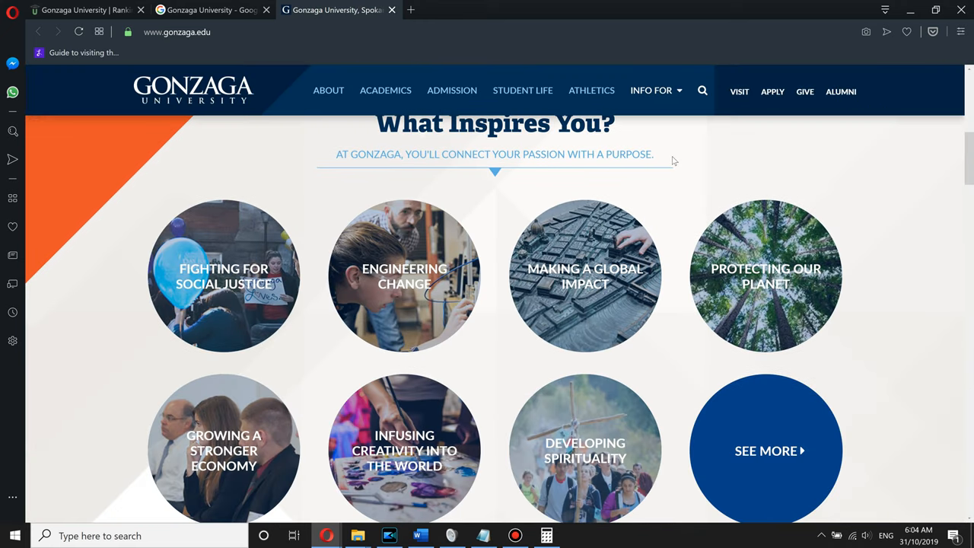